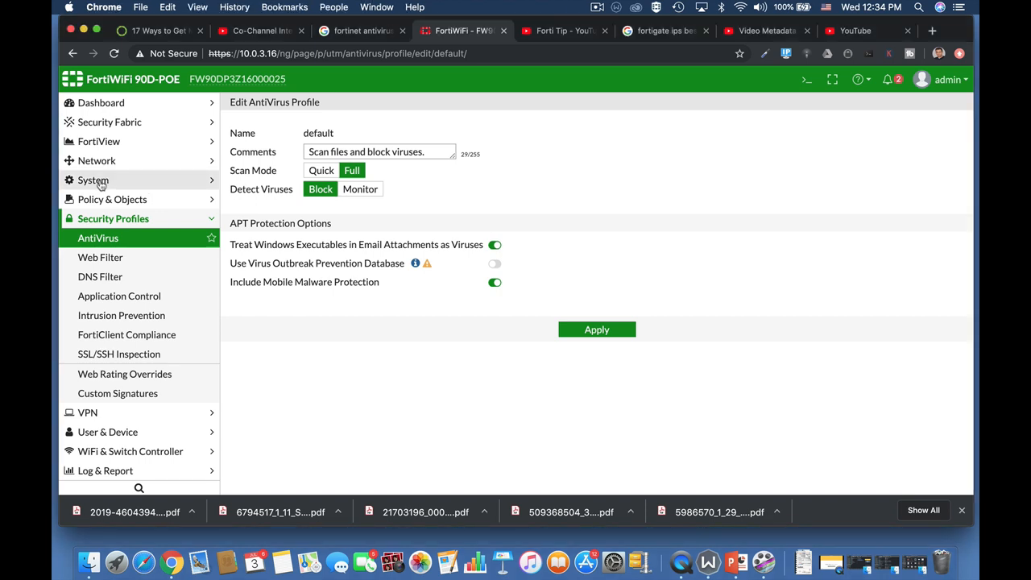
Step: Set System Settings inspection mode to Proxy, apply, and open the default AntiVirus profile
click(93, 180)
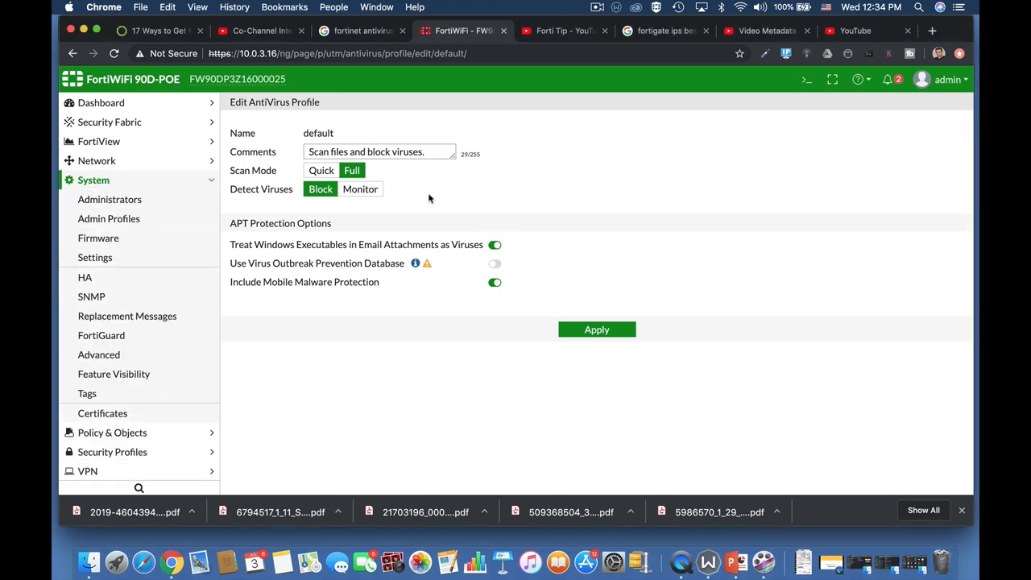
mouse_move(569, 113)
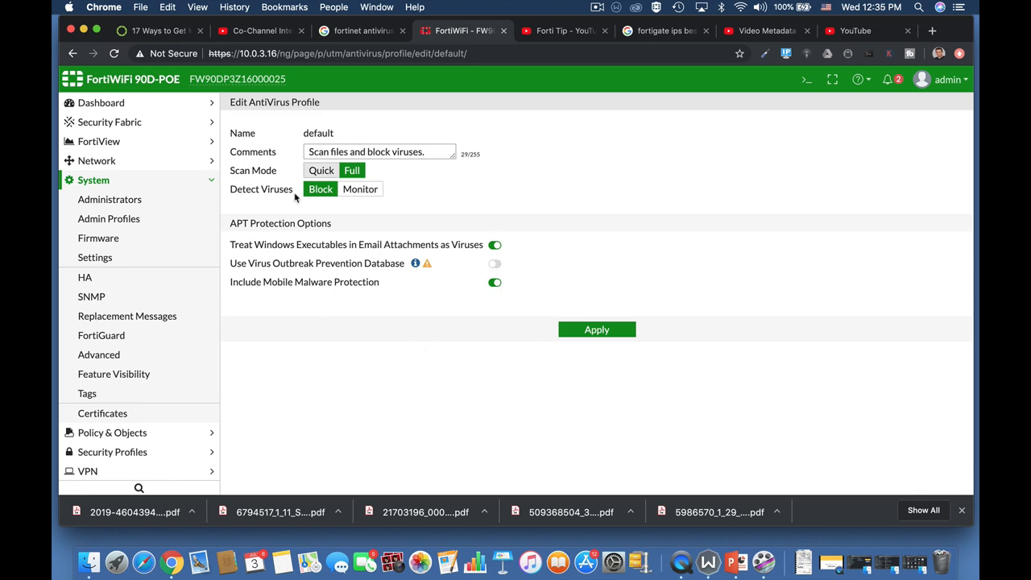
click(94, 257)
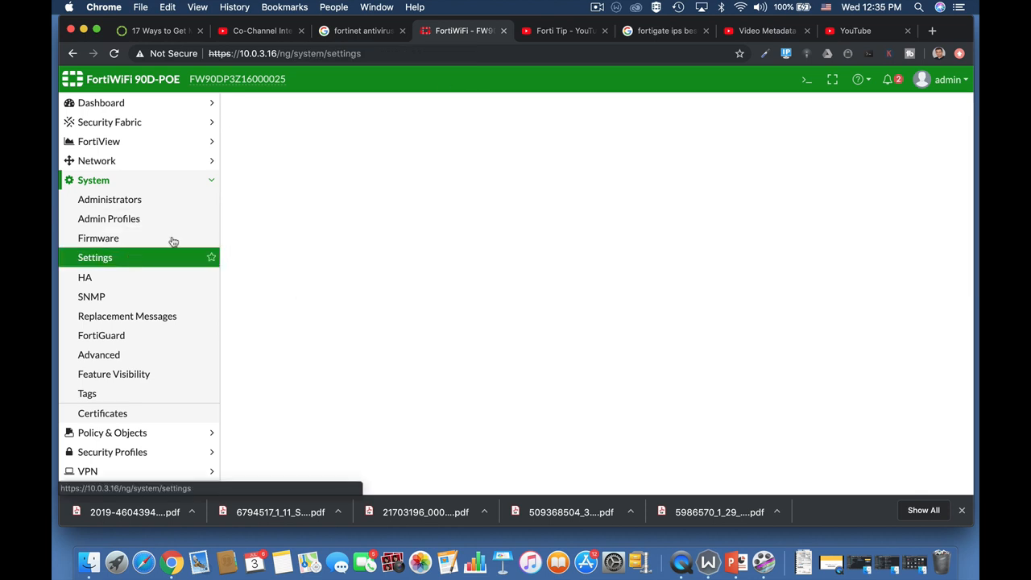
click(95, 257)
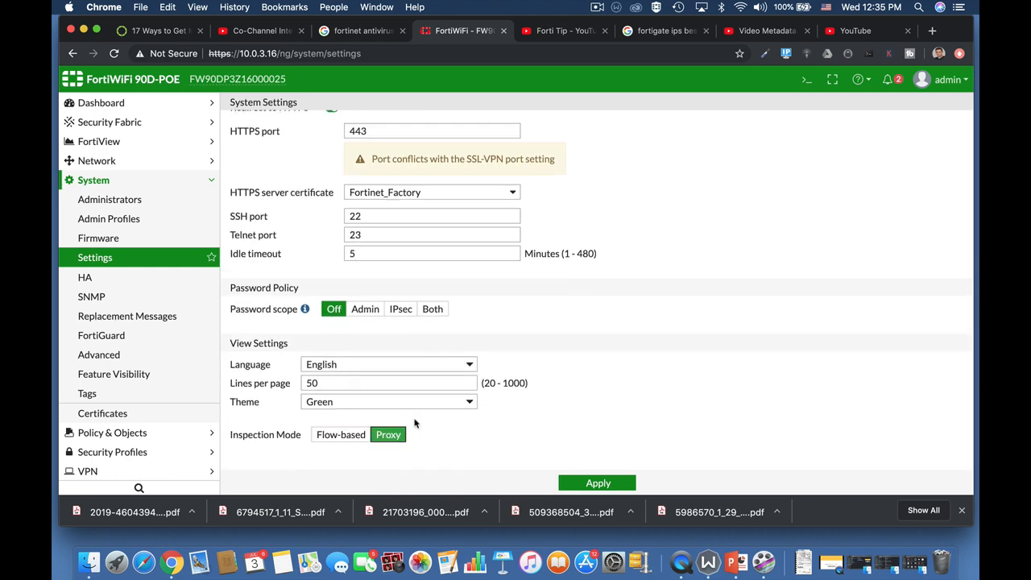
click(598, 483)
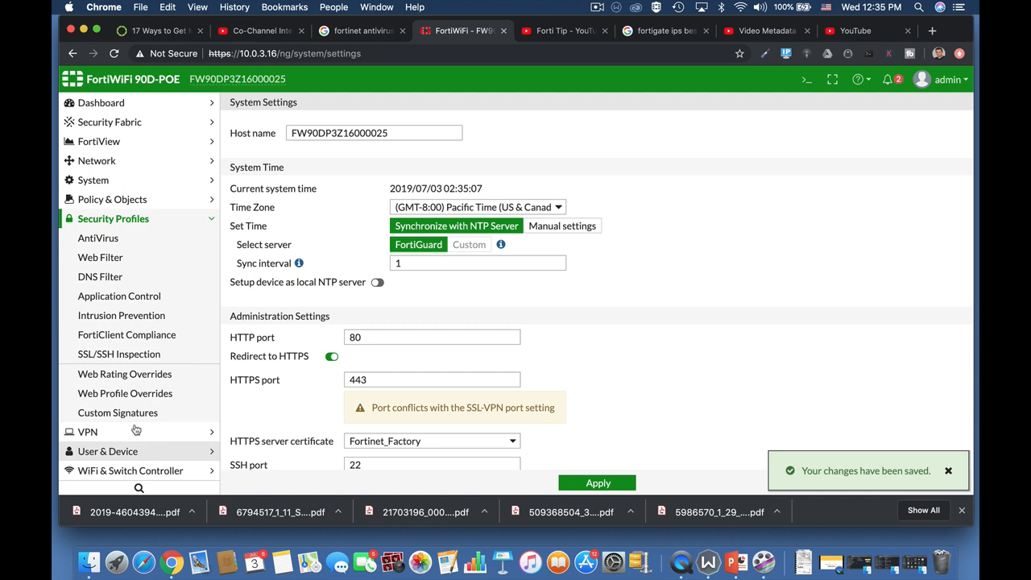
click(97, 238)
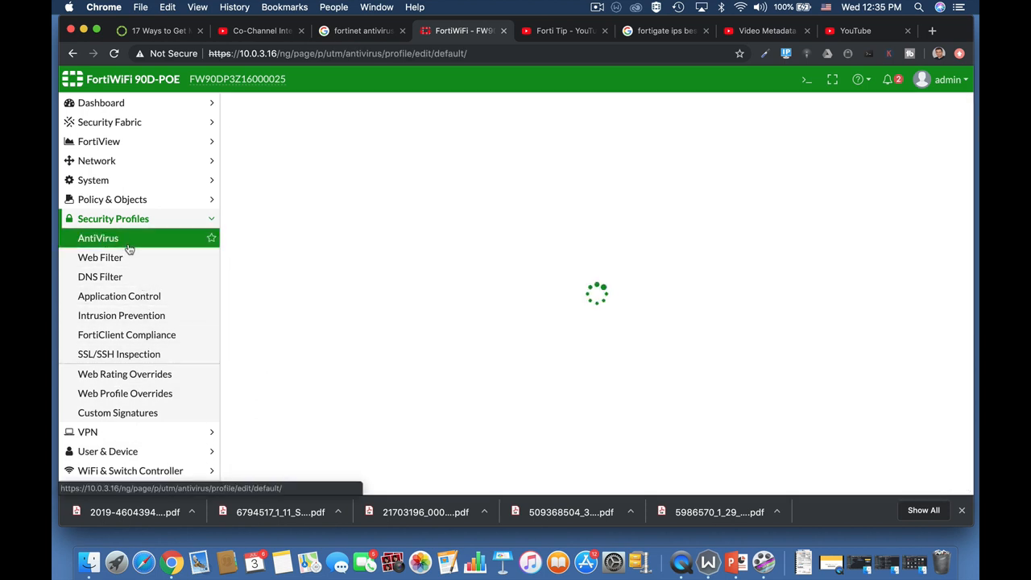
click(98, 238)
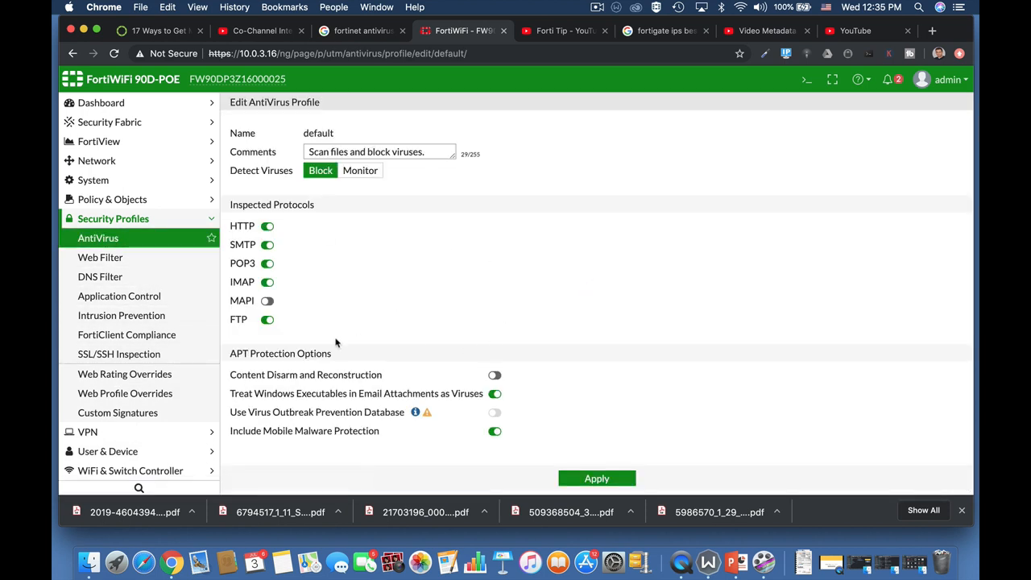
mouse_move(482, 302)
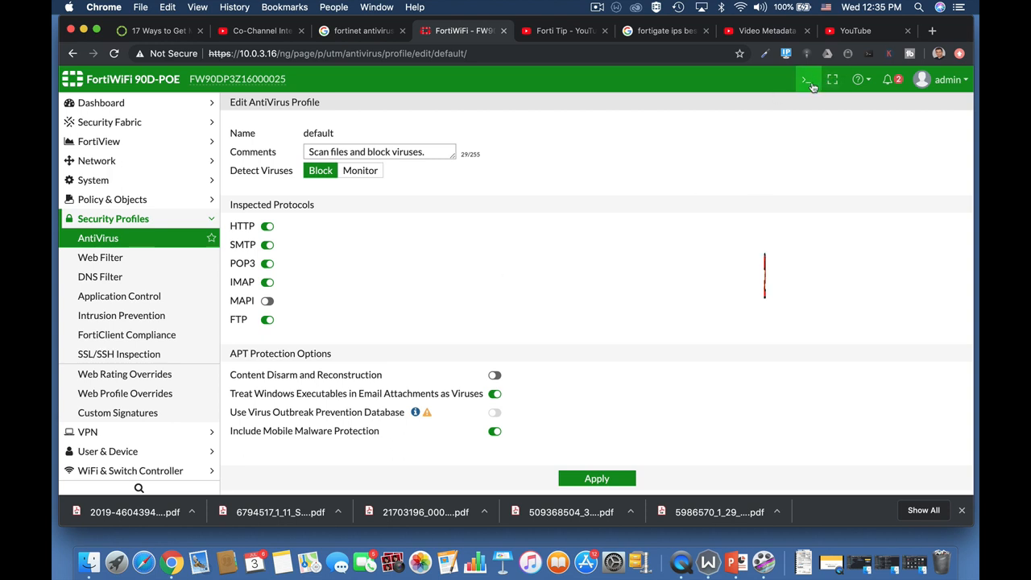
Step: In the CLI console, enter 'config antivirus settings' and set default-db to normal
click(808, 79)
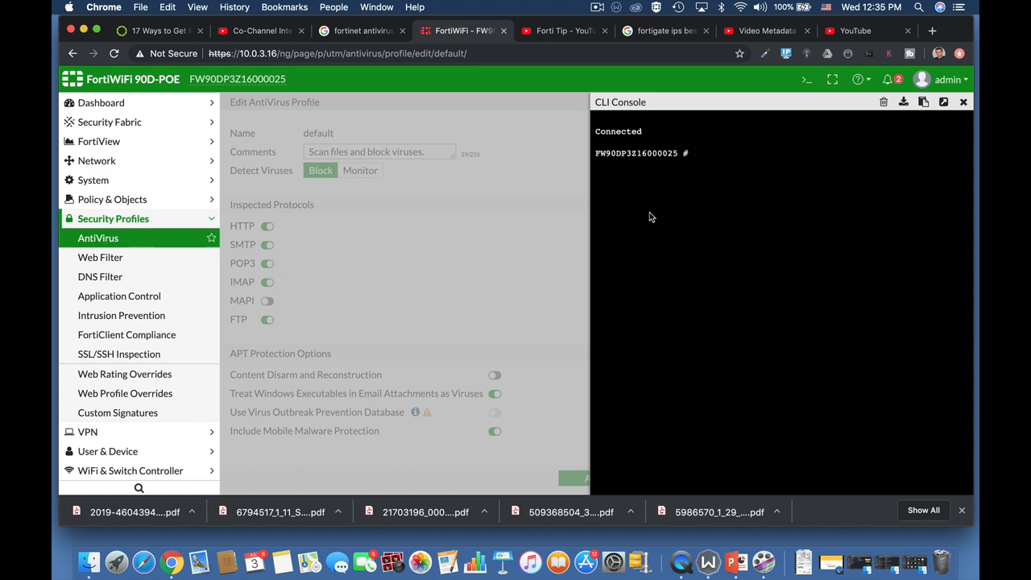
click(693, 153)
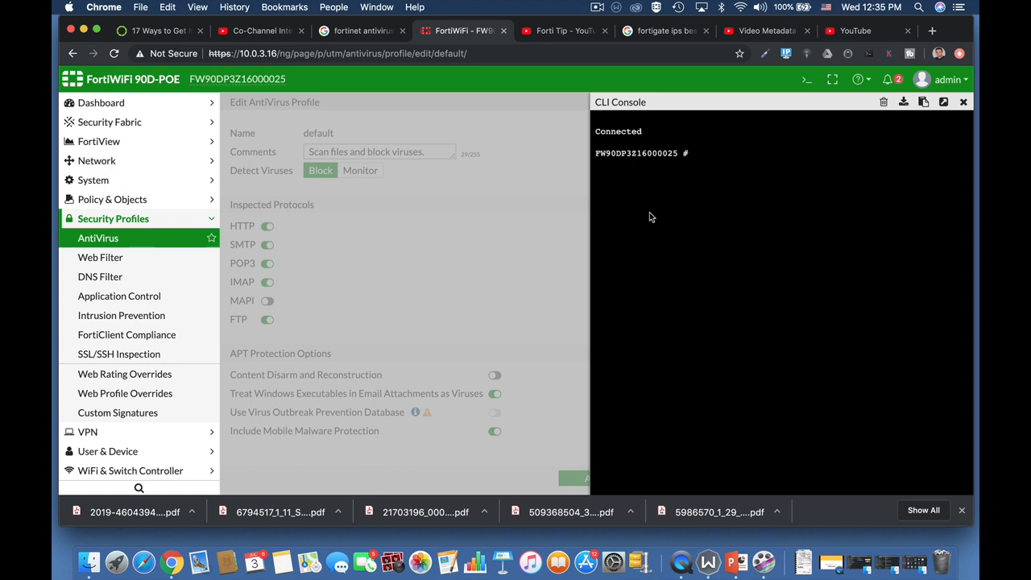
text(config antiviru)
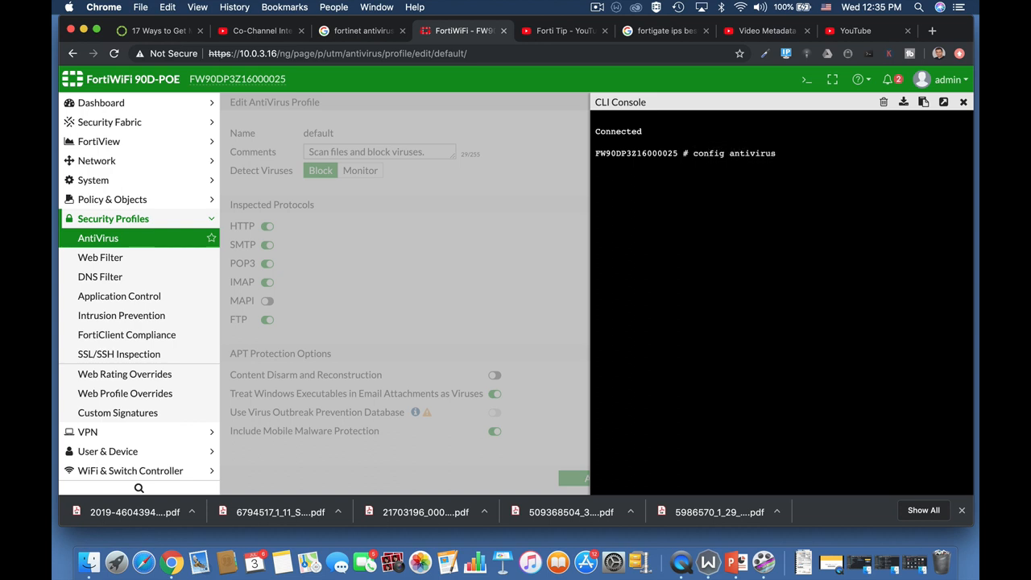
text(settings)
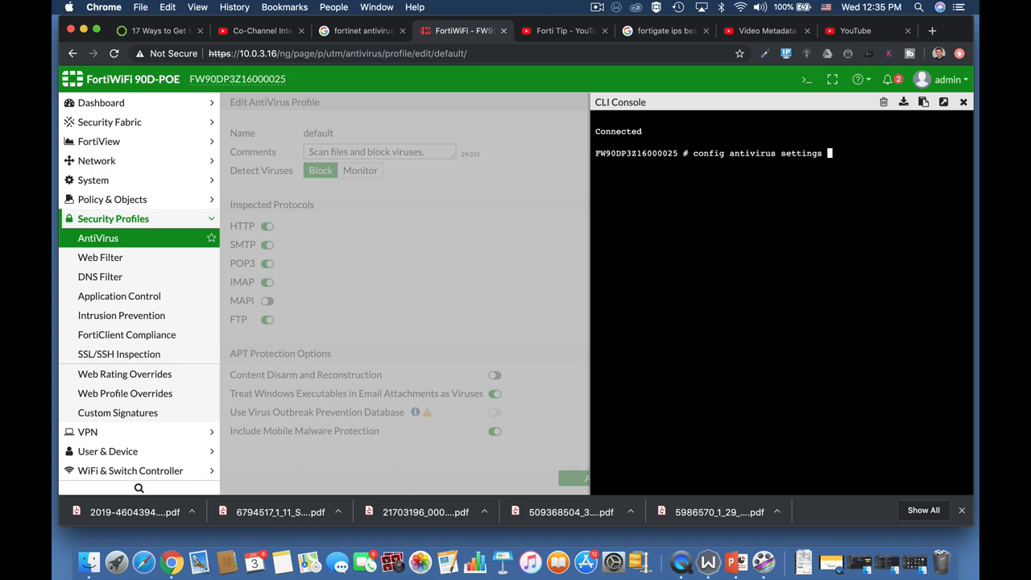
text(set d)
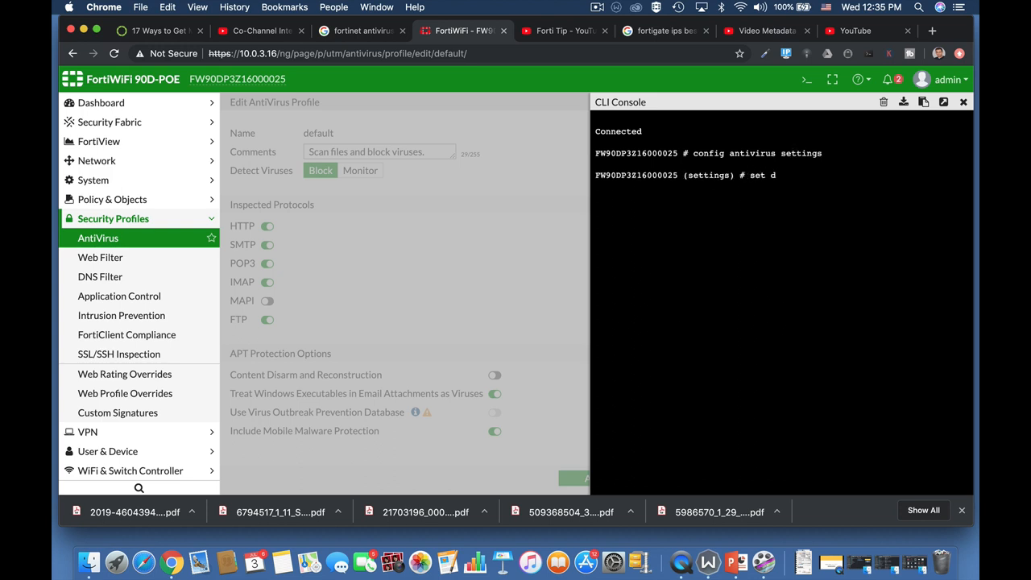
text(efault-db extended)
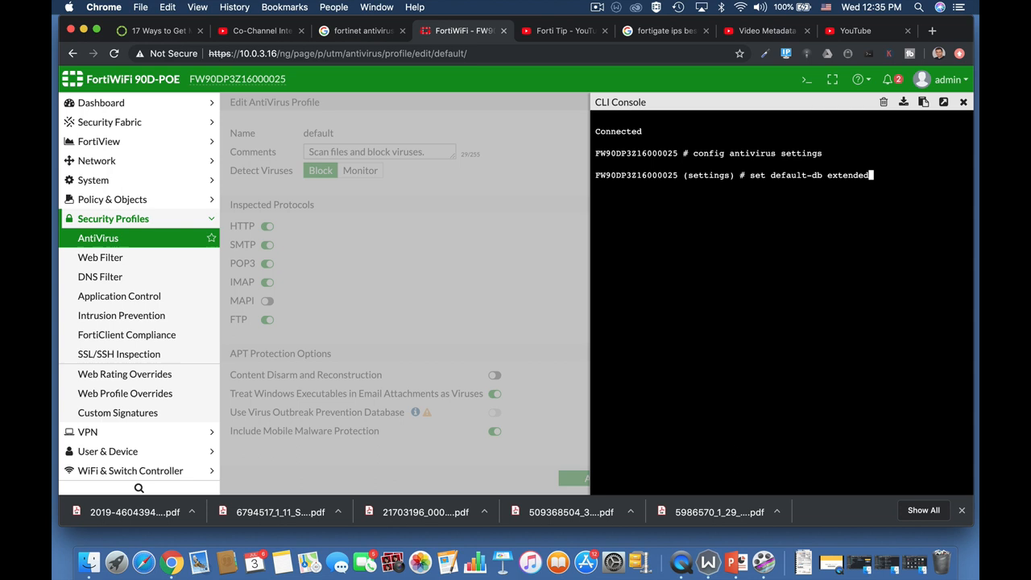
text(normalabor)
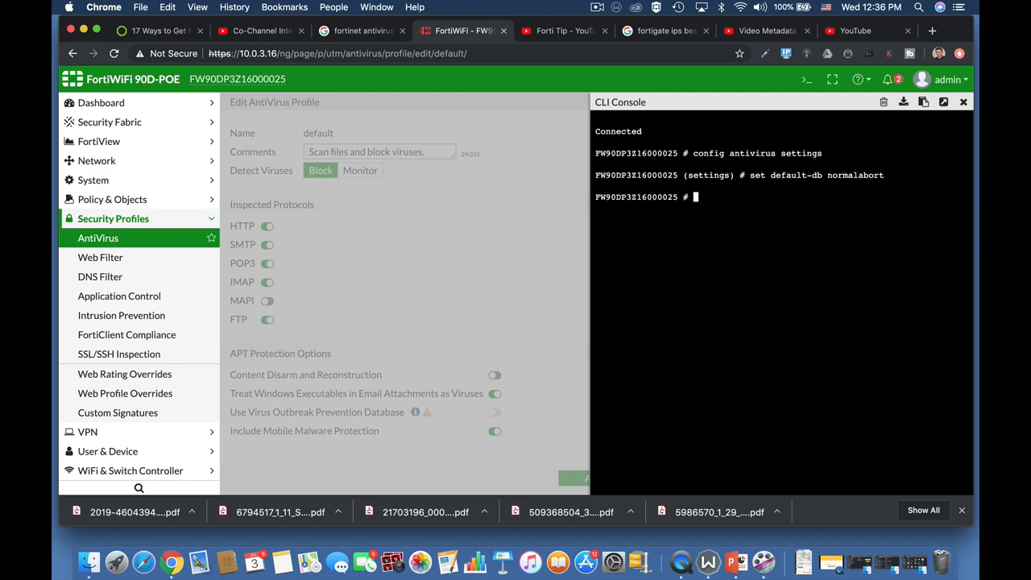
Step: Enter 'config antivirus settings' and 'set grayware enable', correcting a mistyped disable
text(config)
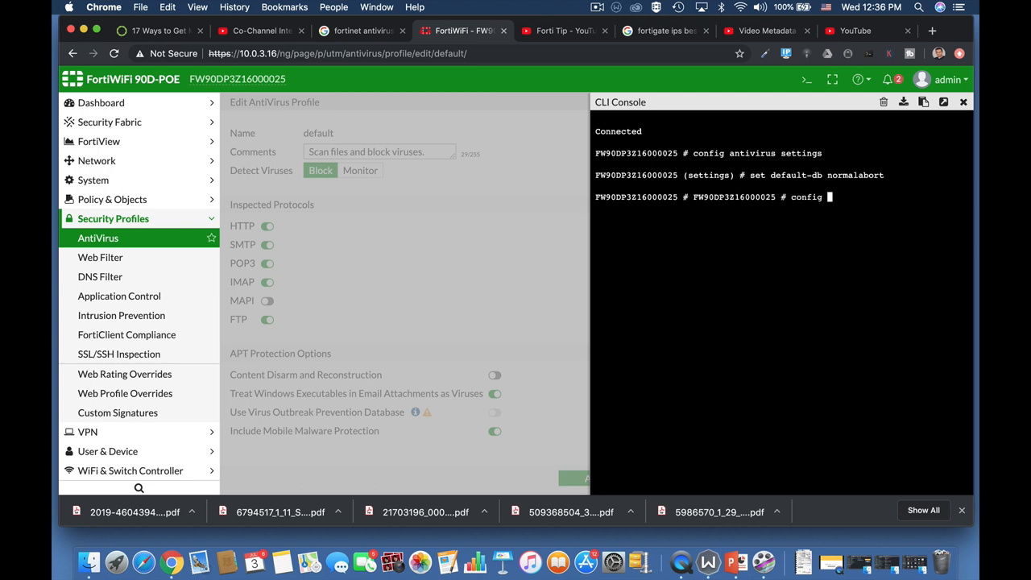
text(antivirus setting)
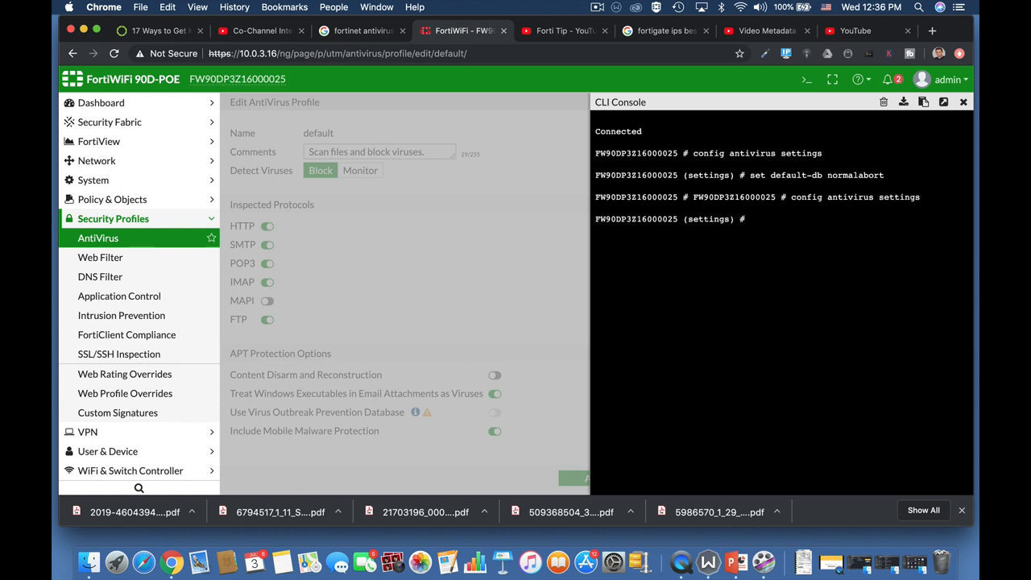
text(set)
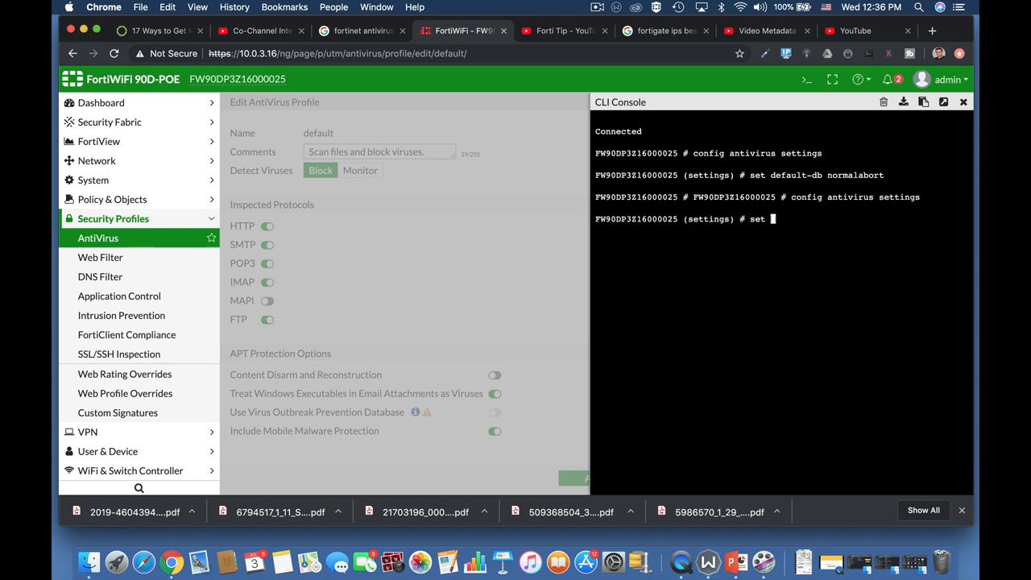
text(grayware)
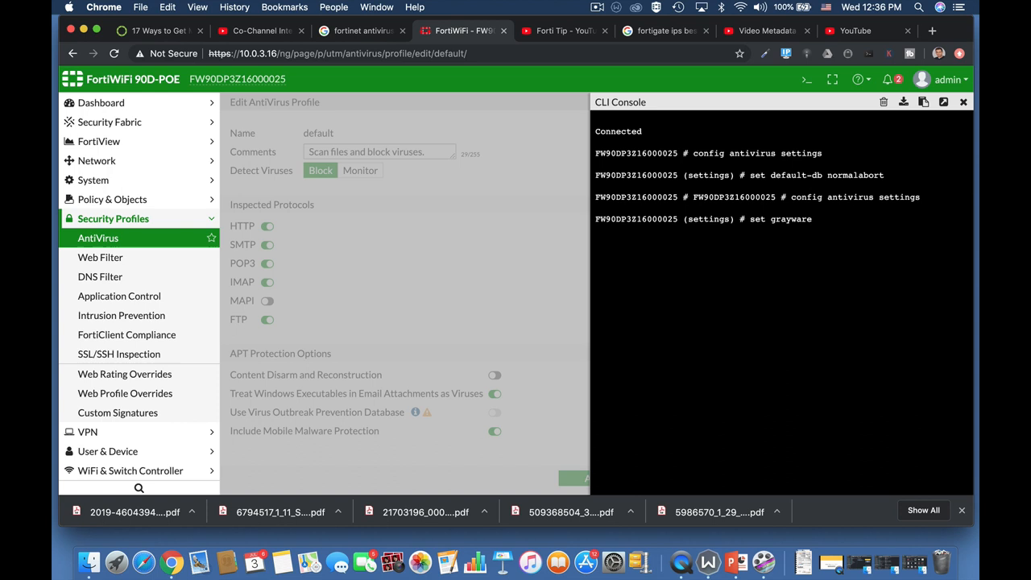
text(enable)
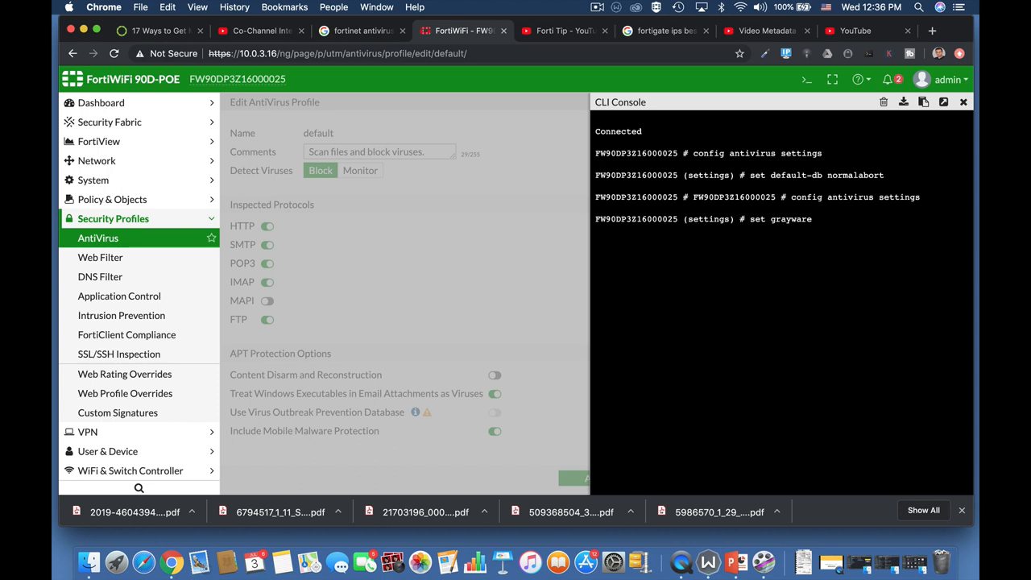
text(disable)
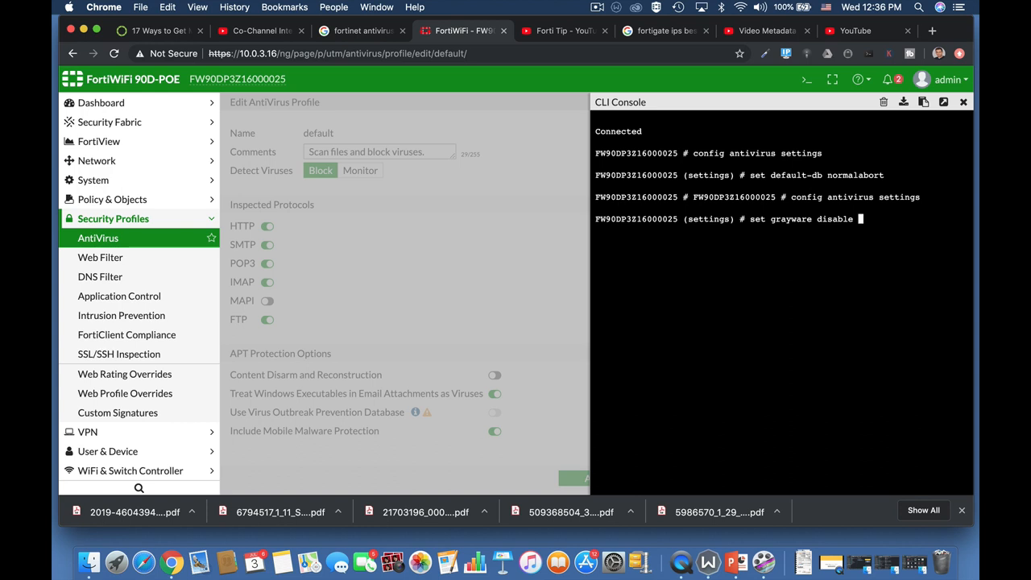
key(Backspace)
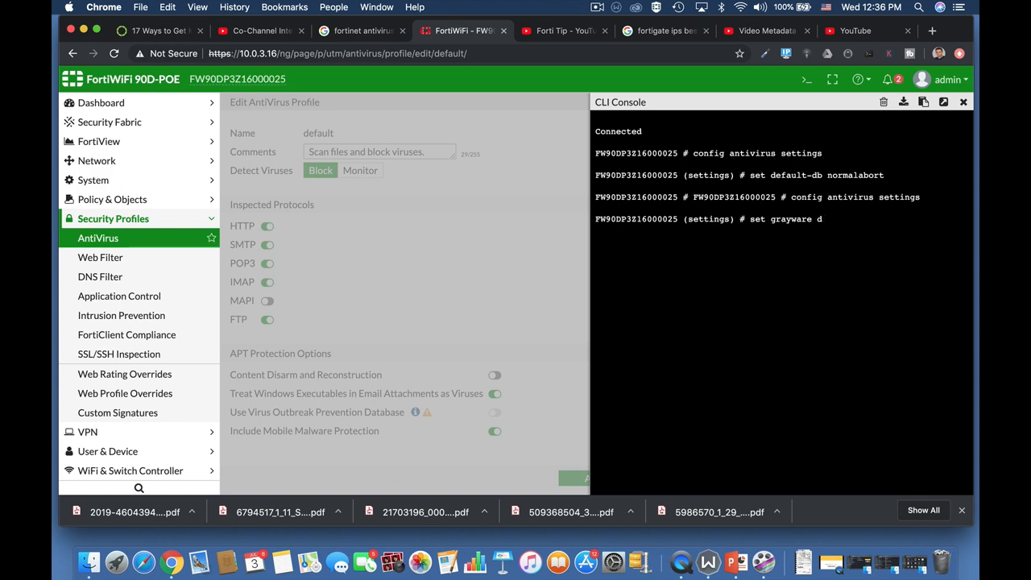
key(Backspace)
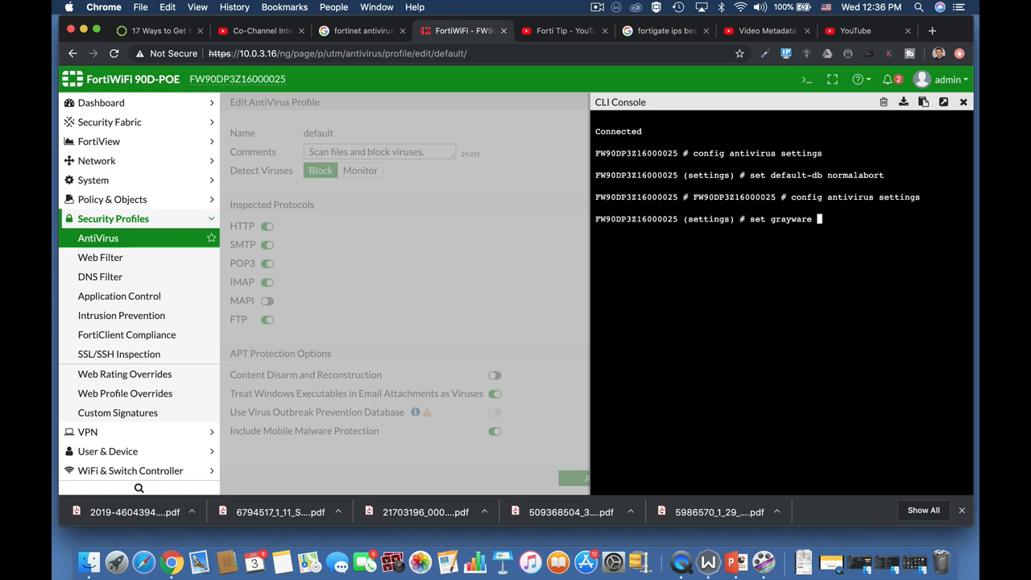
text(enable)
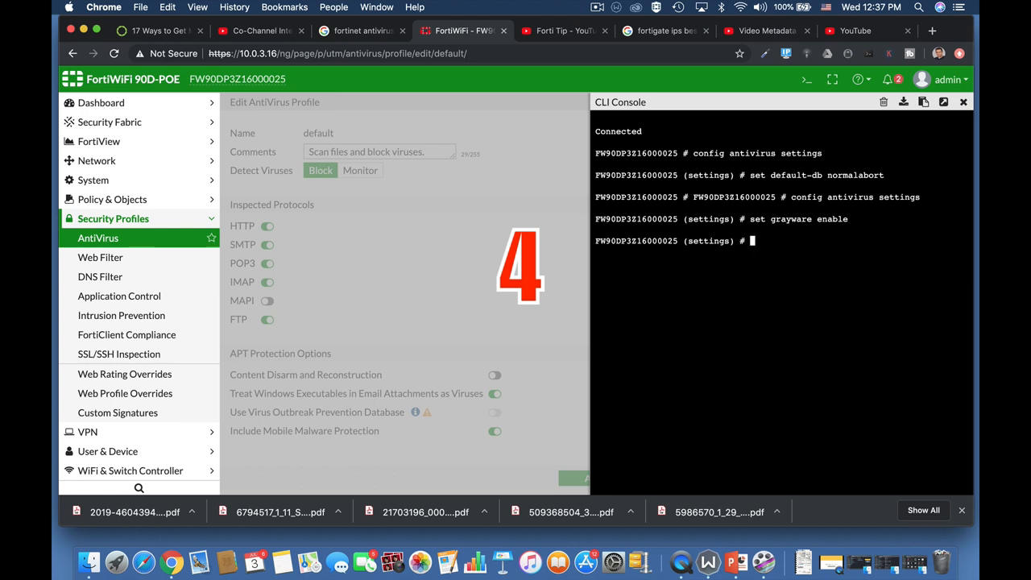
text(config)
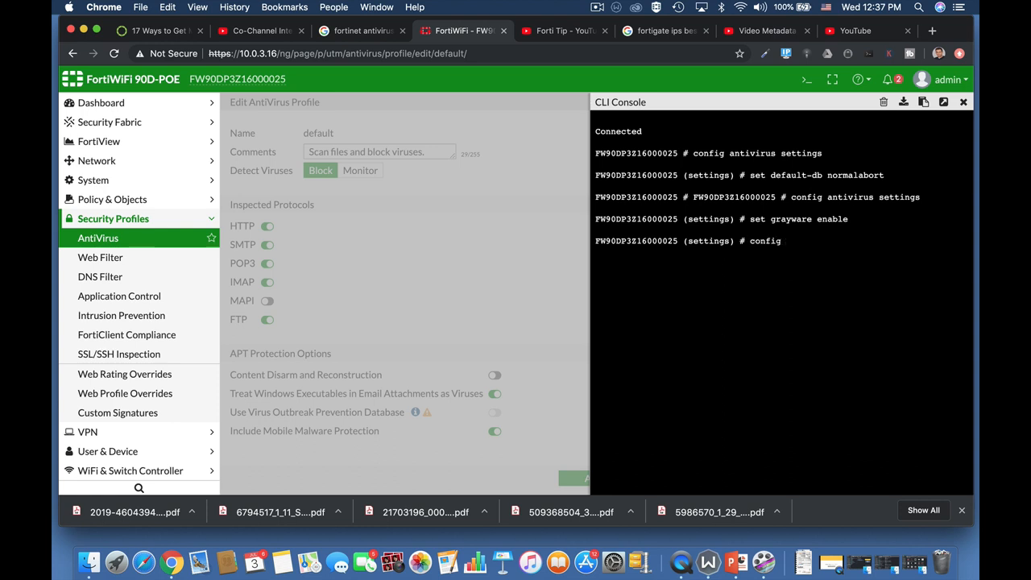
Step: Abort, enter 'config antivirus heuristic', and type 'set mode block'
text(ant)
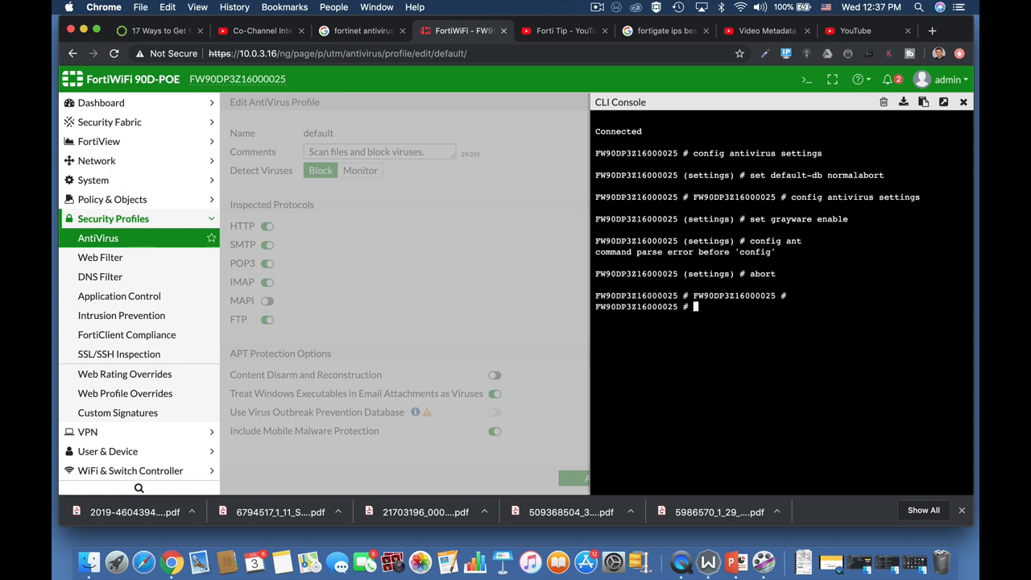
text(config antivirus)
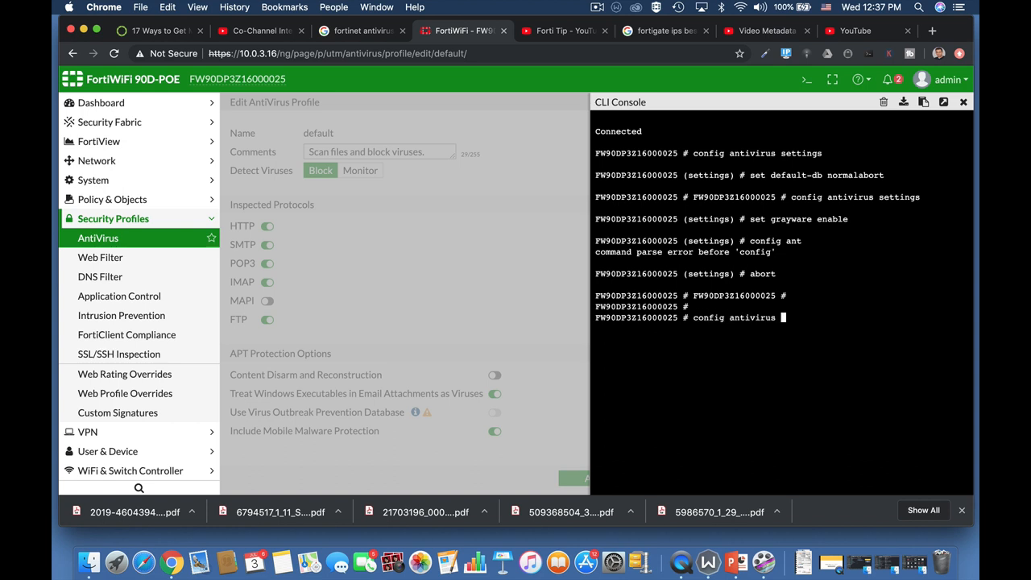
text(heuristic)
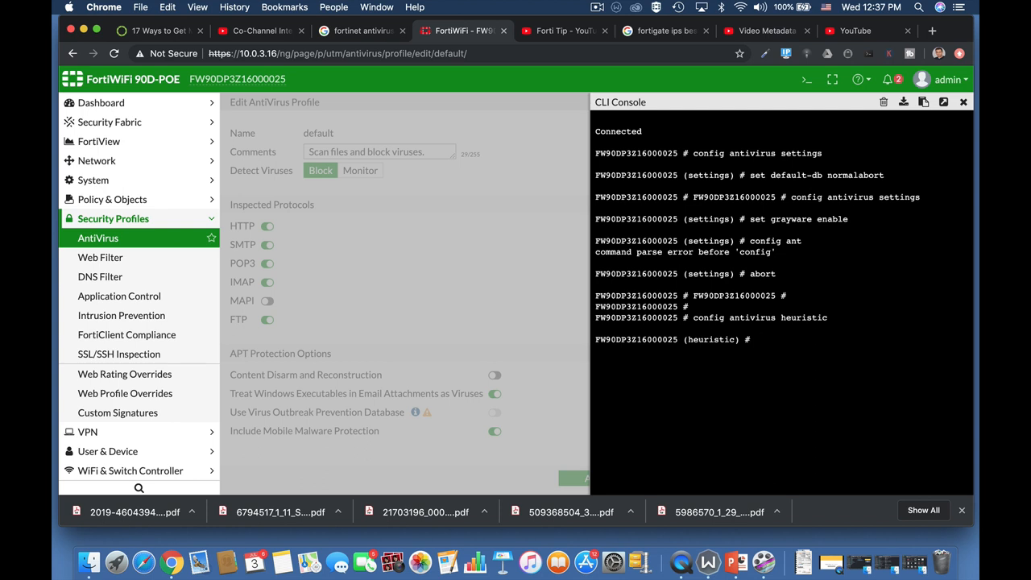
text(set mode pass)
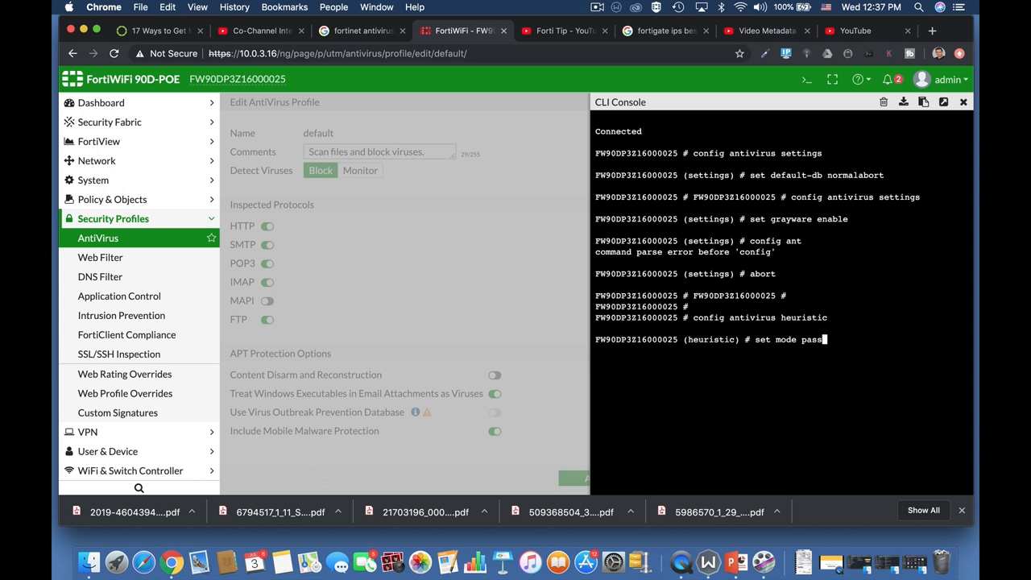
text(block)
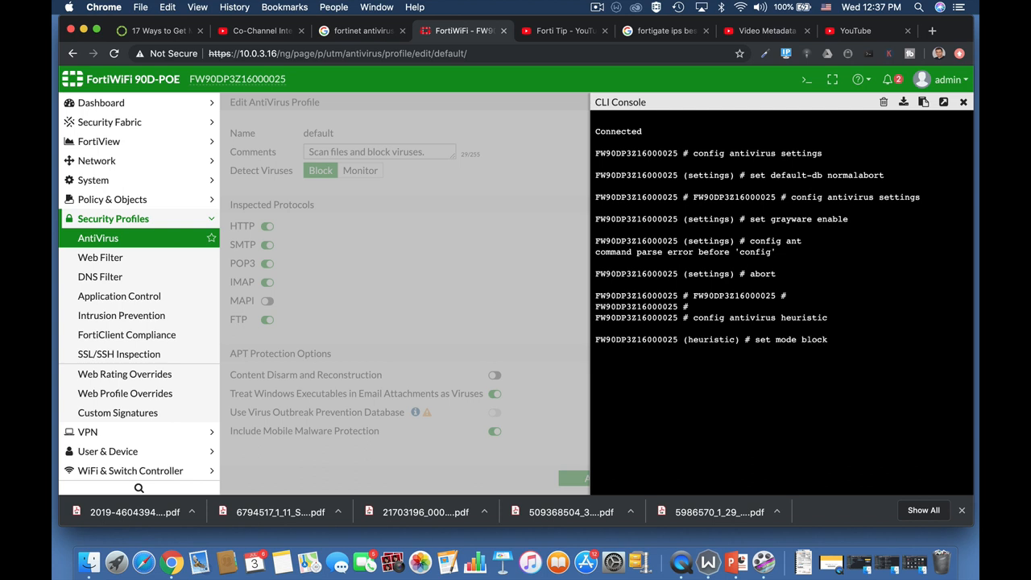